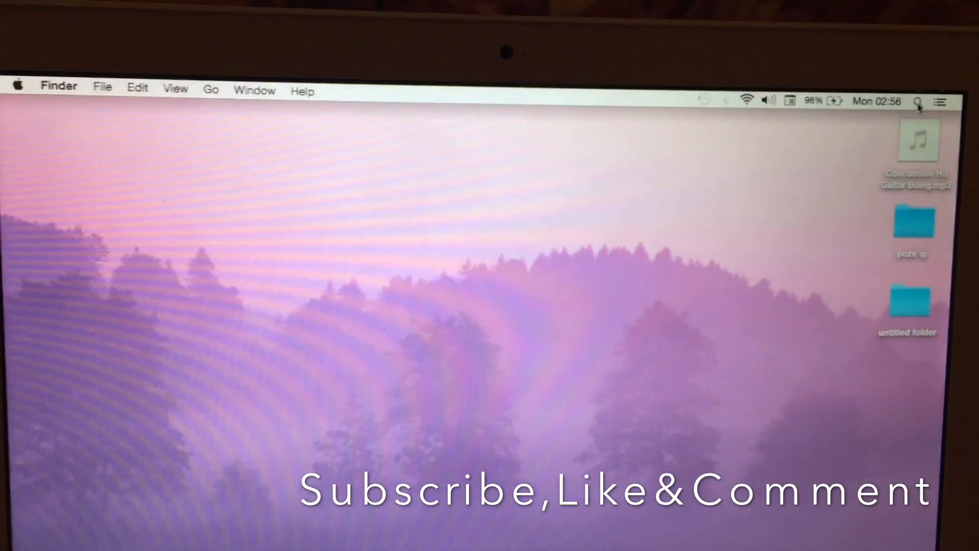
Search Spotlight for 'keychain Access' so the app appears as the top hit.
click(917, 102)
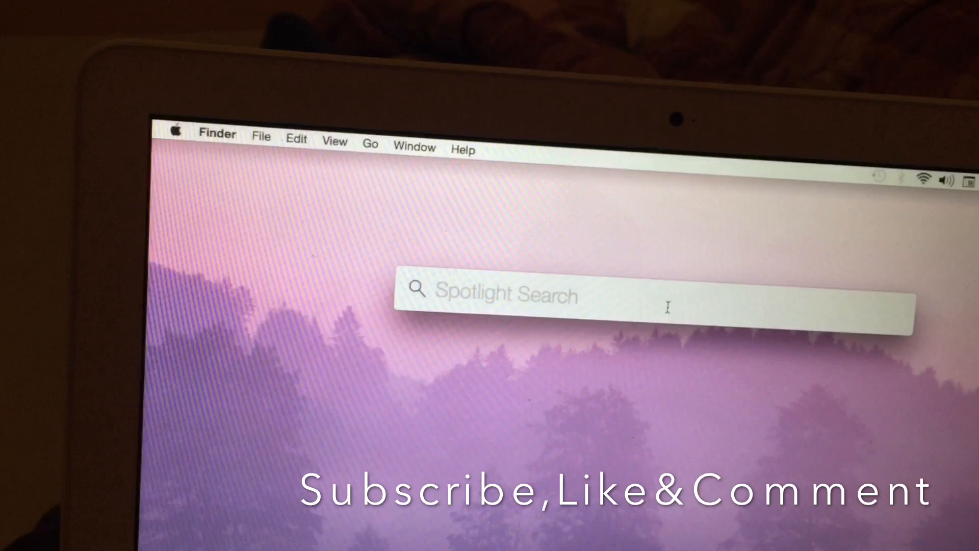
text(keychain Access)
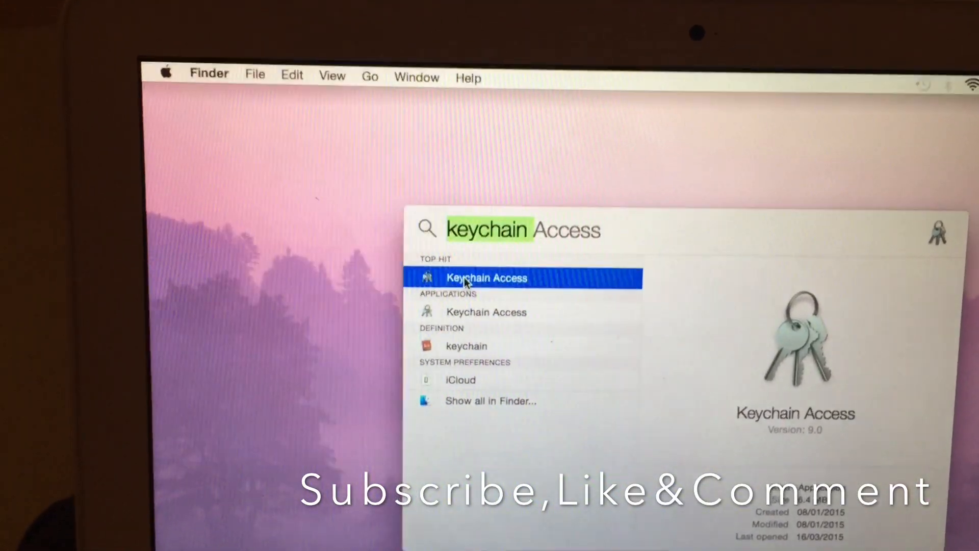
Launch Keychain Access and look through the login keychain's 47 items.
click(487, 278)
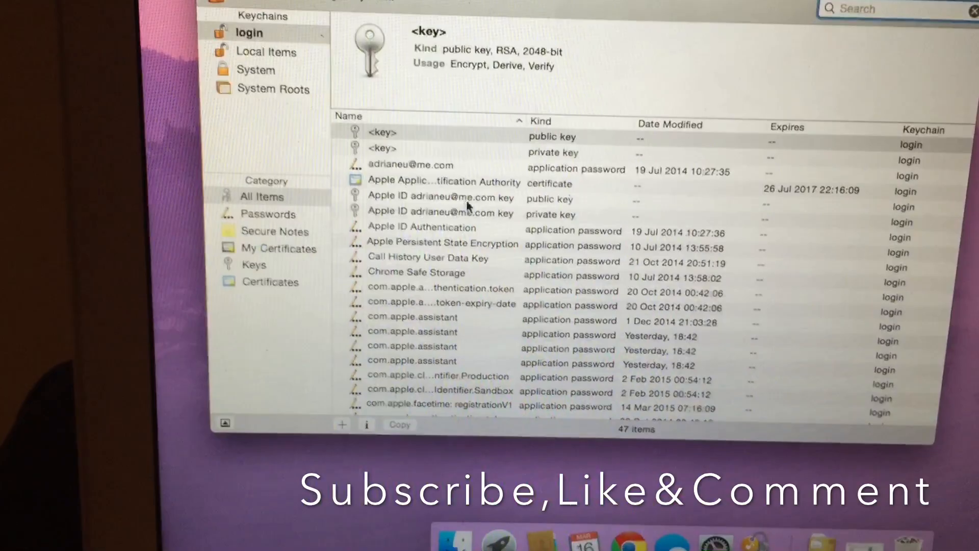
scroll(down, 3)
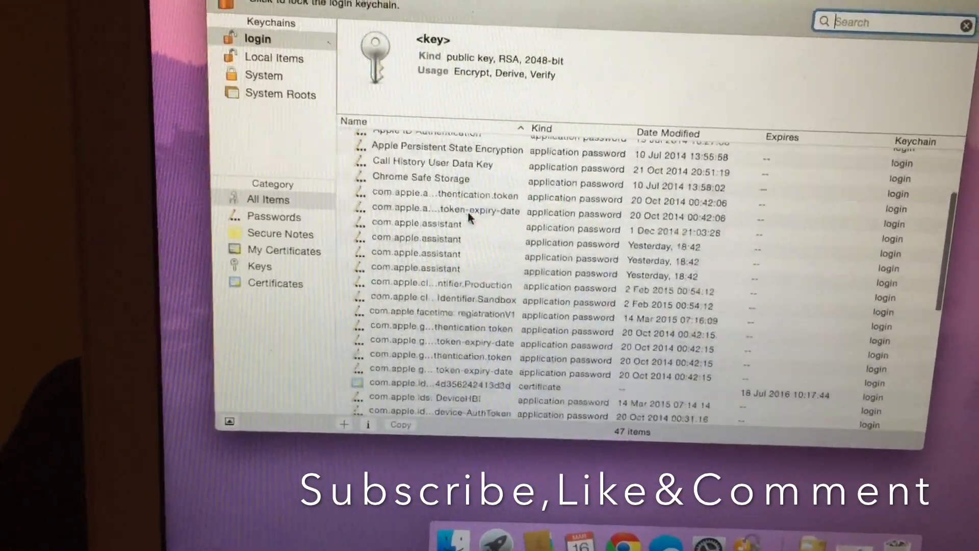
scroll(down, 3)
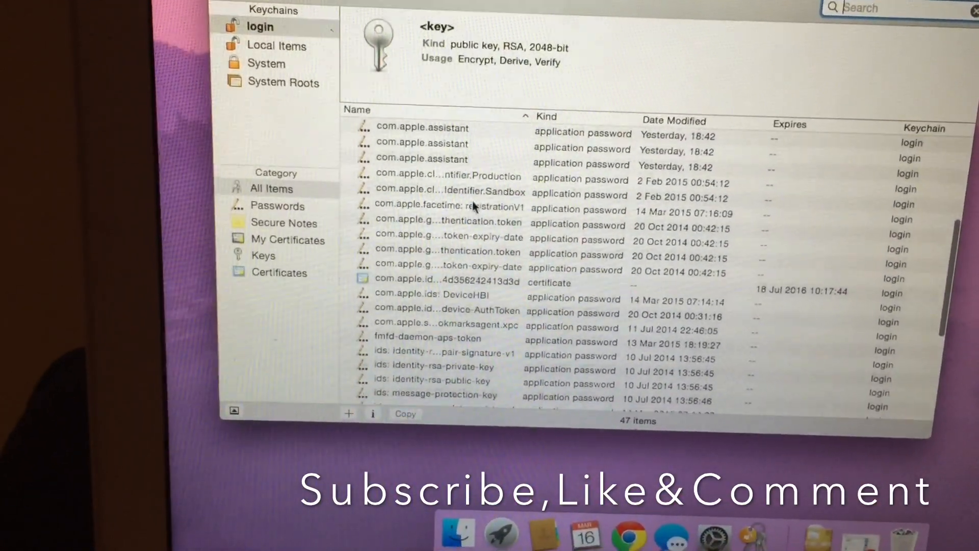
scroll(down, 3)
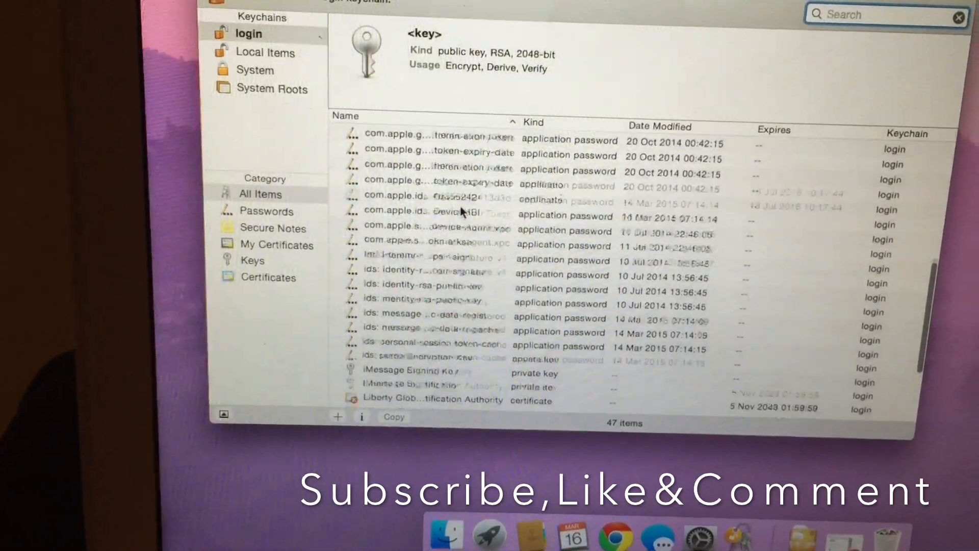
scroll(down, 3)
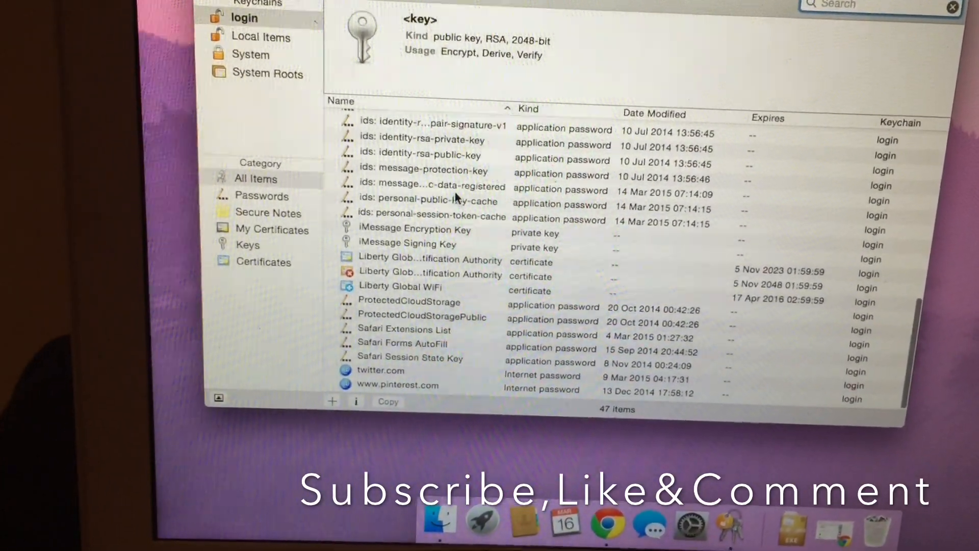
scroll(up, 3)
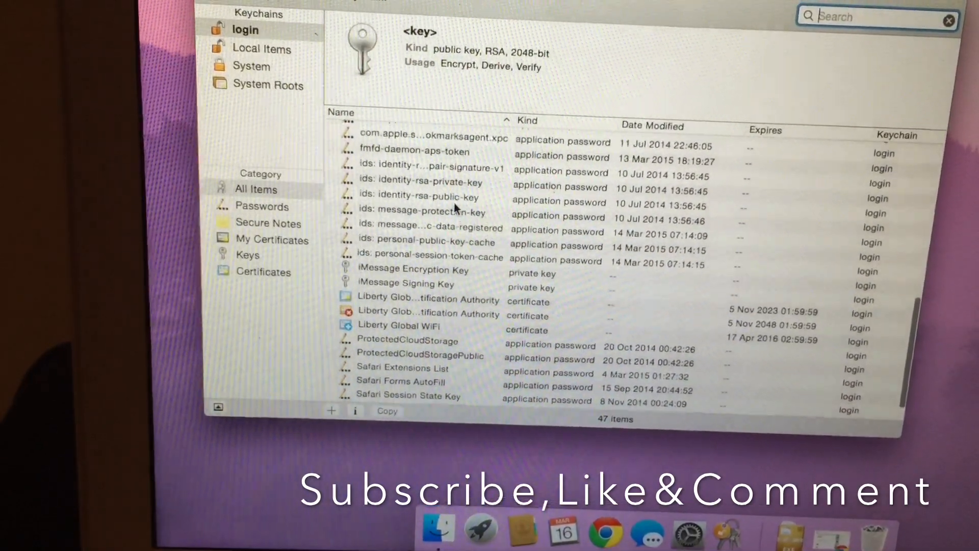
scroll(up, 3)
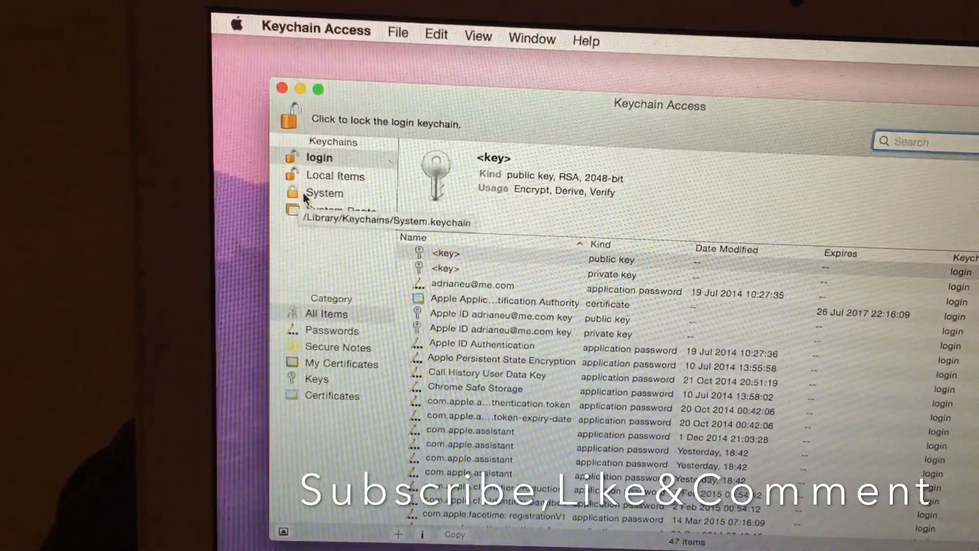
Show the System keychain's saved passwords and select the F9192 network entry.
click(324, 192)
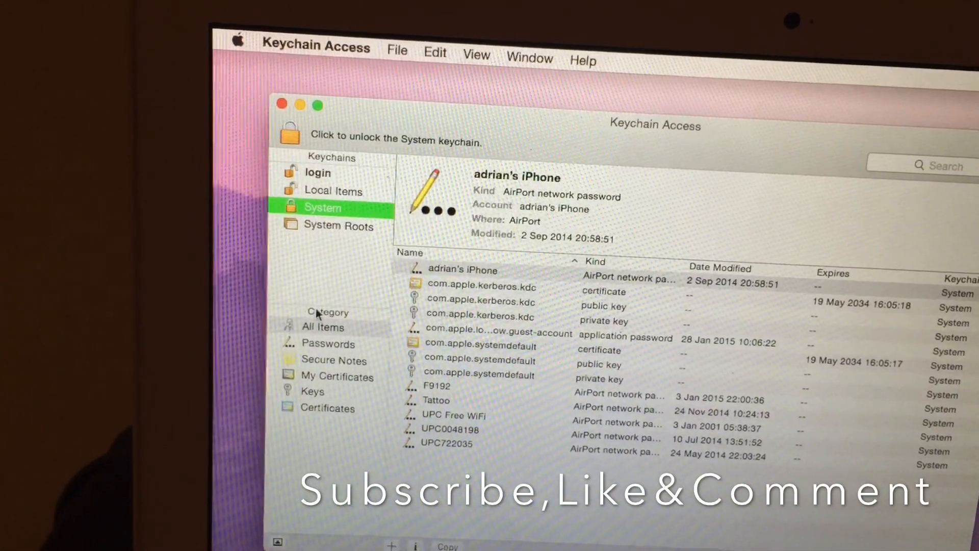
click(330, 334)
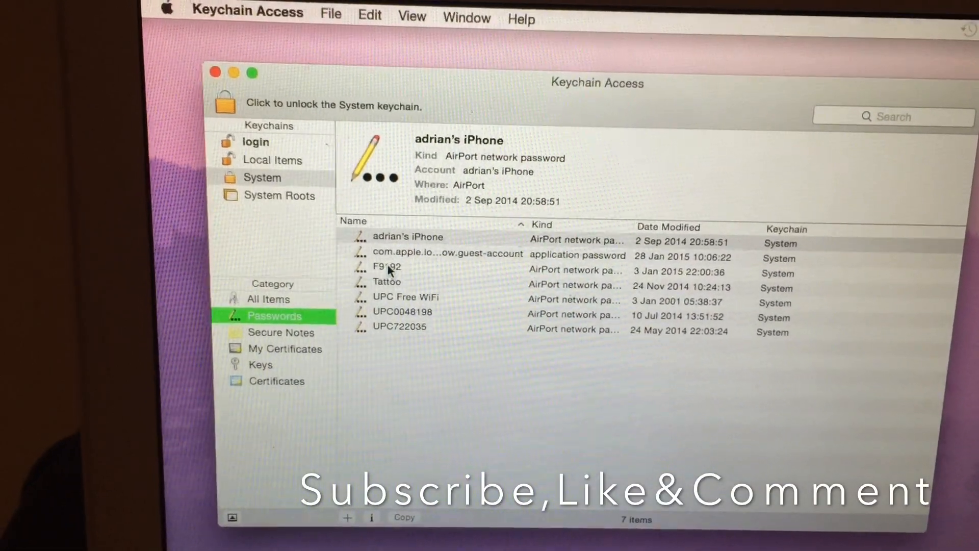
click(385, 266)
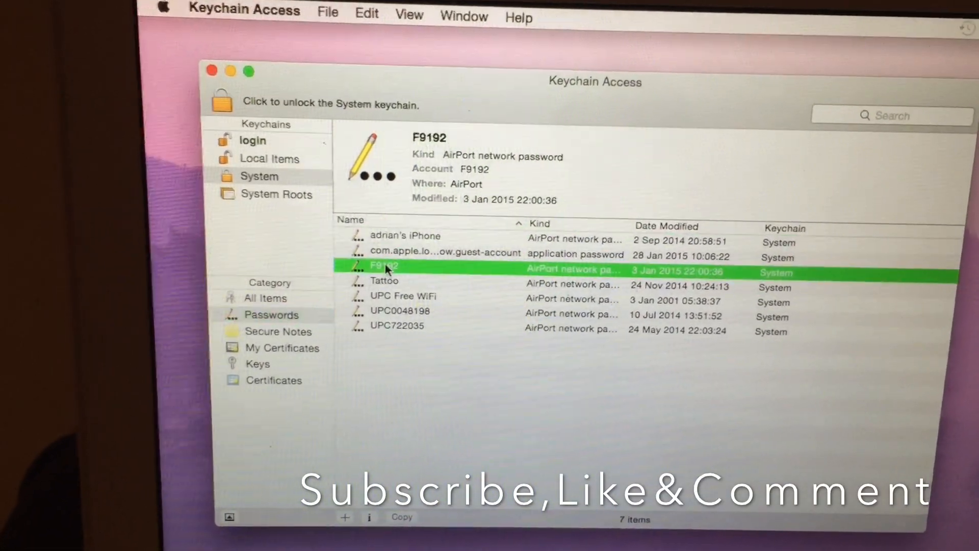
View the F9192 item's details and tick Show password, prompting for credentials.
double_click(382, 265)
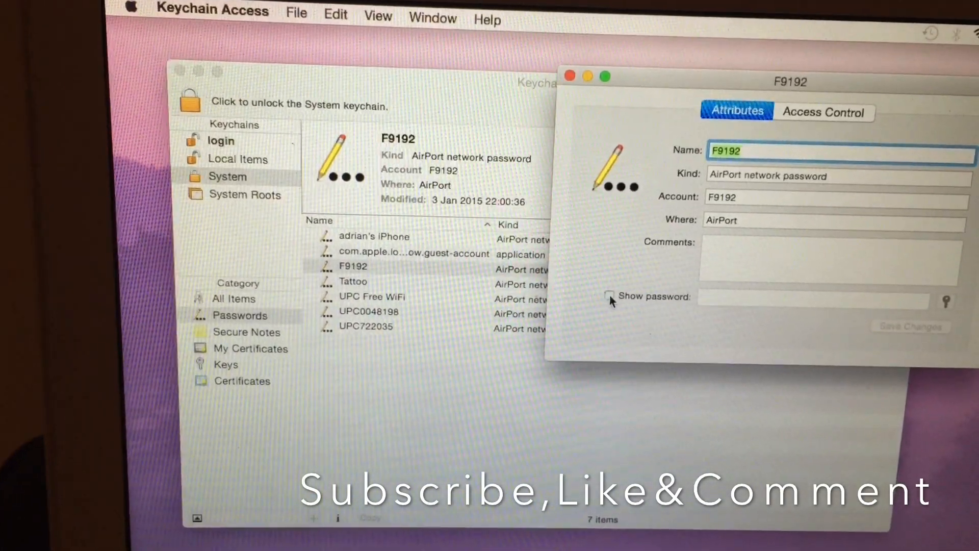
click(609, 295)
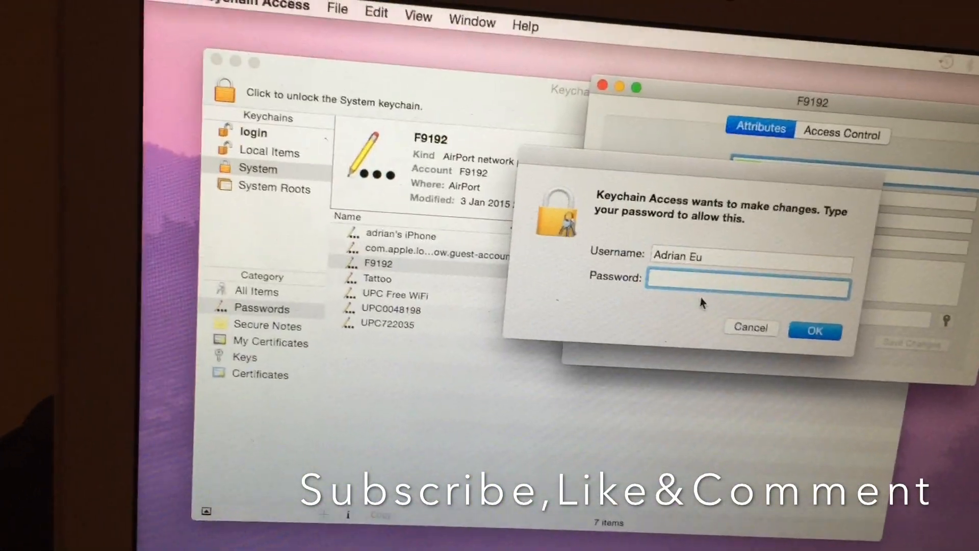
Enter the account password and submit it to allow changes.
text(••)
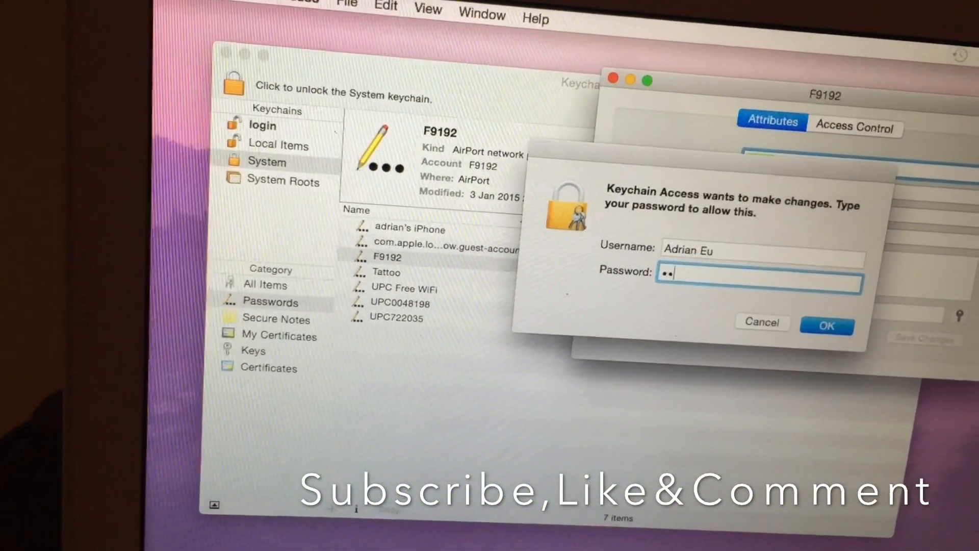
text(•)
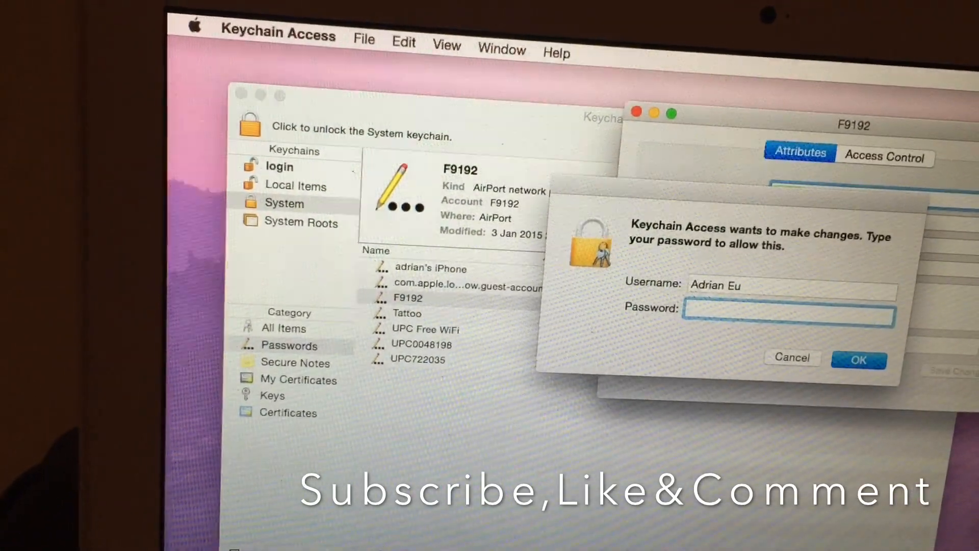
text(•)
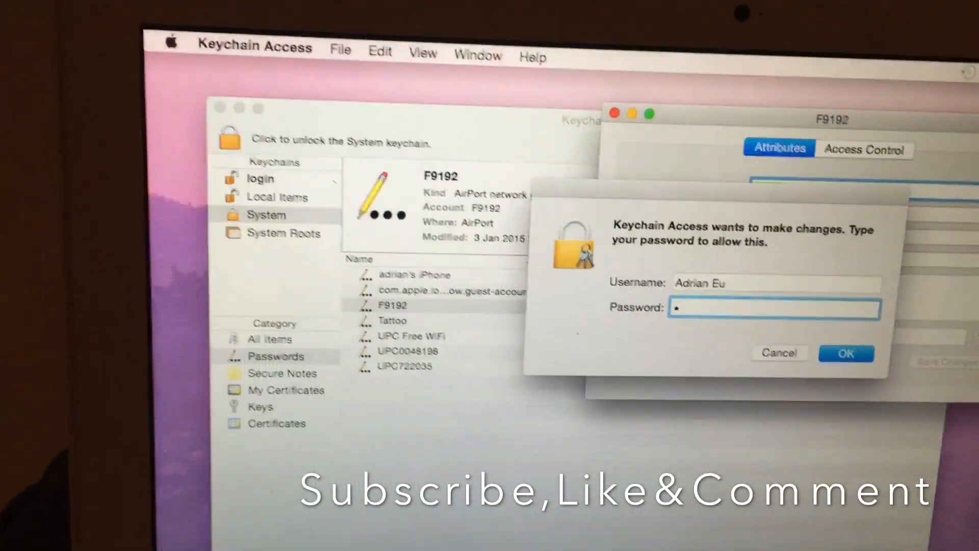
text(•)
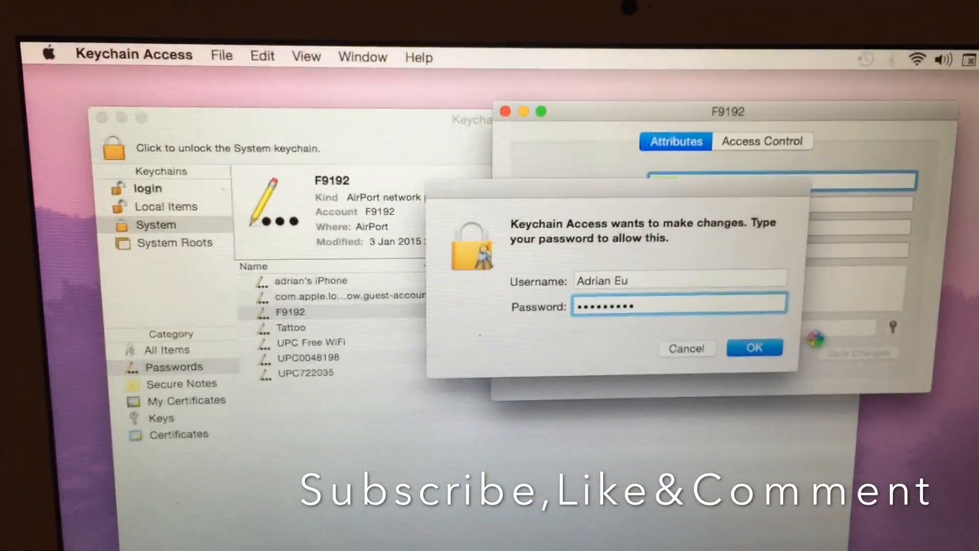
click(753, 348)
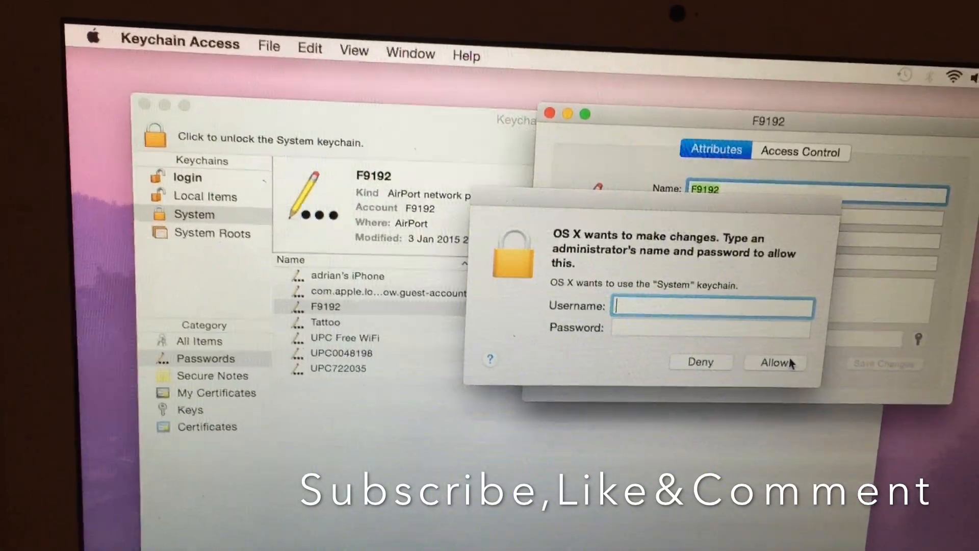
Enter administrator name 'adrian' and allow System keychain access, revealing the F9192 password.
text(adr)
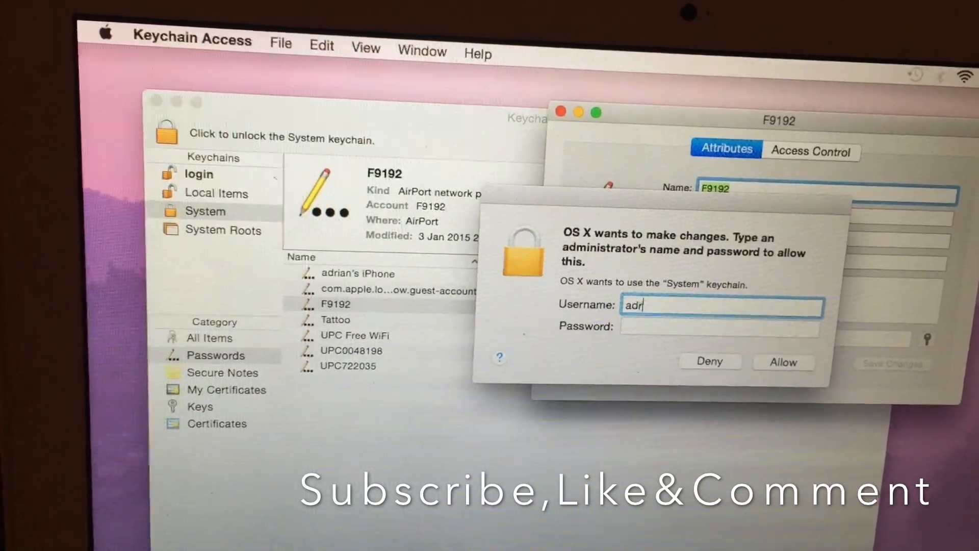
text(ian)
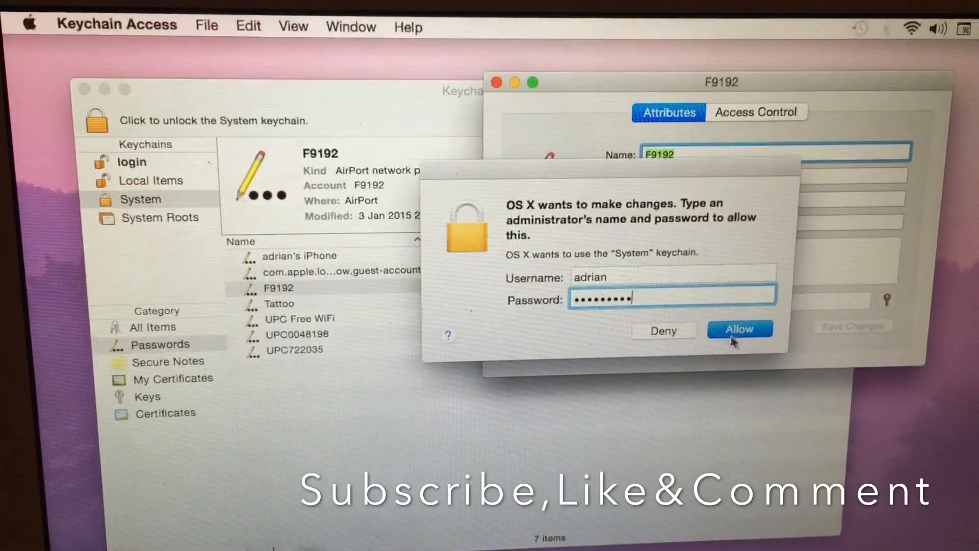
click(739, 330)
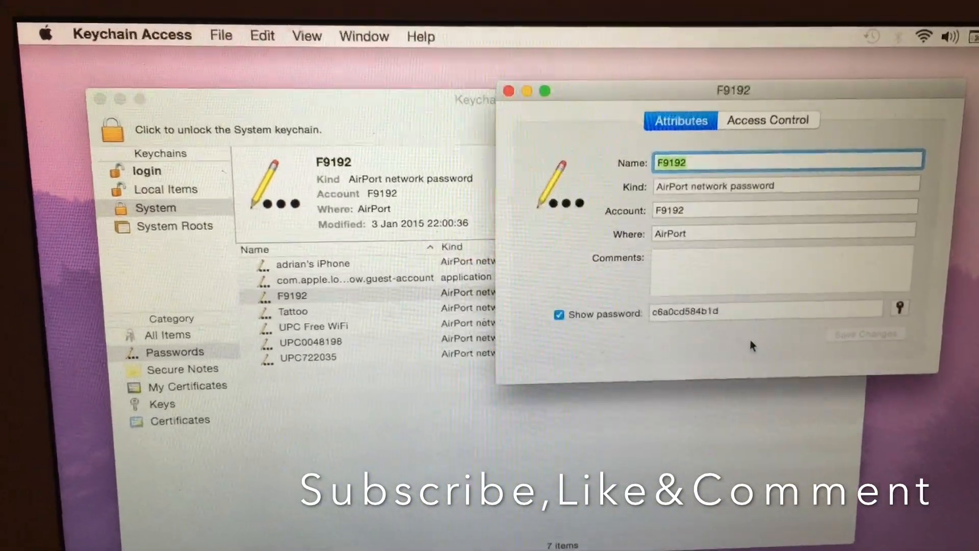